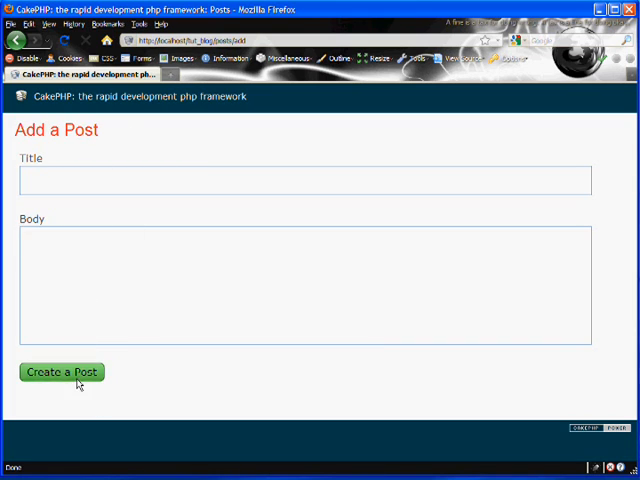
Submit the Add a Post form with Title and Body empty, creating a blank post
left_click(60, 372)
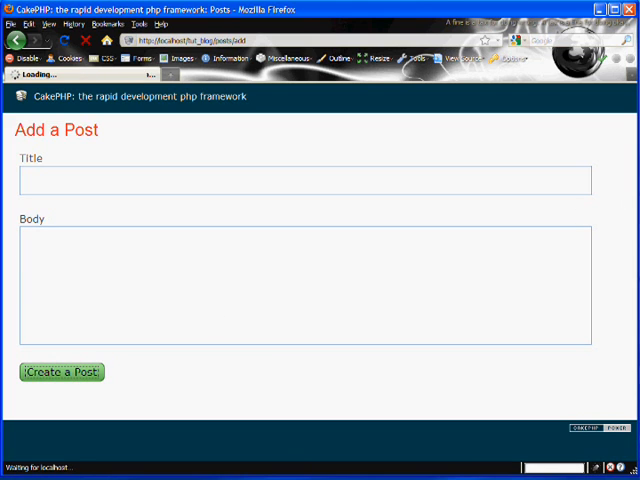
left_click(62, 372)
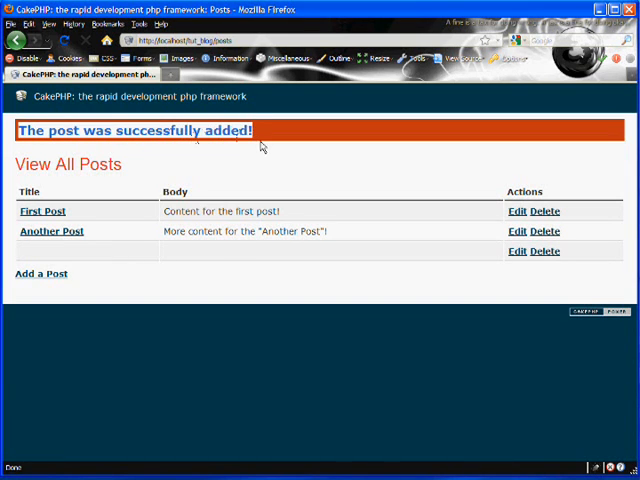
mouse_move(196, 246)
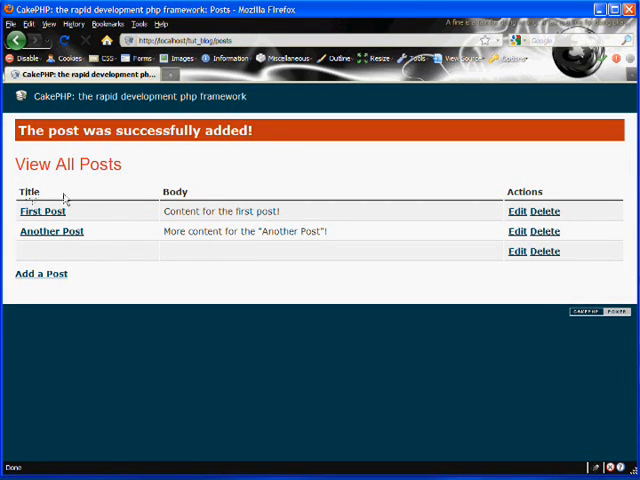
mouse_move(62, 196)
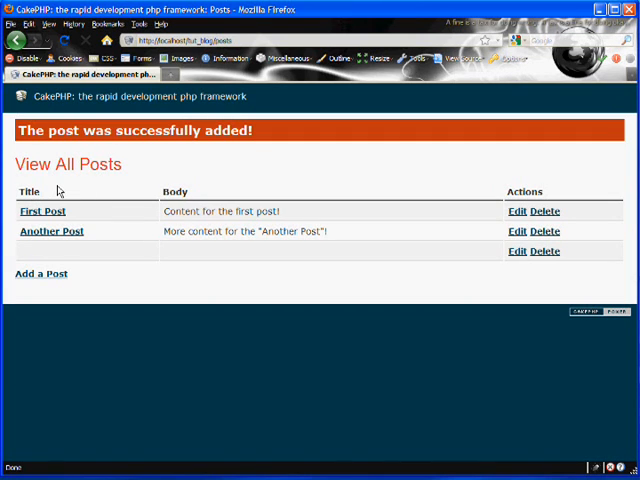
mouse_move(98, 244)
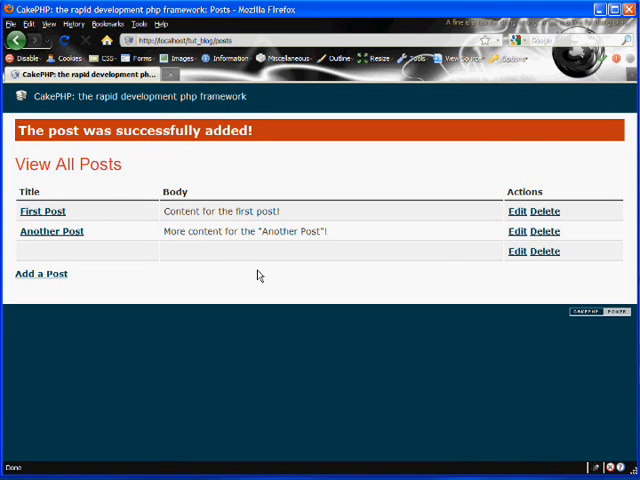
mouse_move(106, 252)
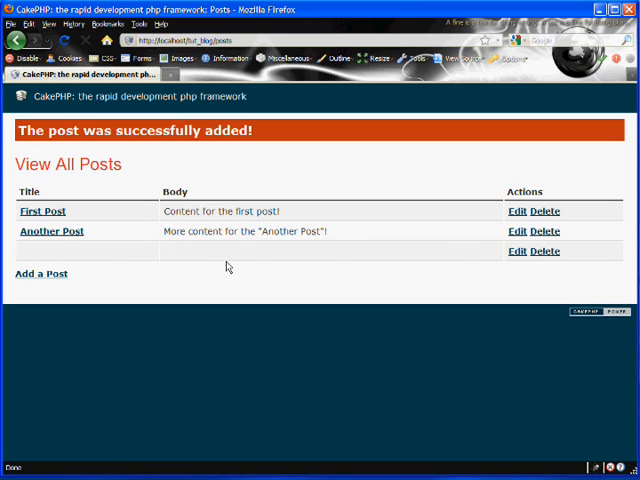
Delete the blank third post from View All Posts and return to the Add a Post form
left_click(546, 252)
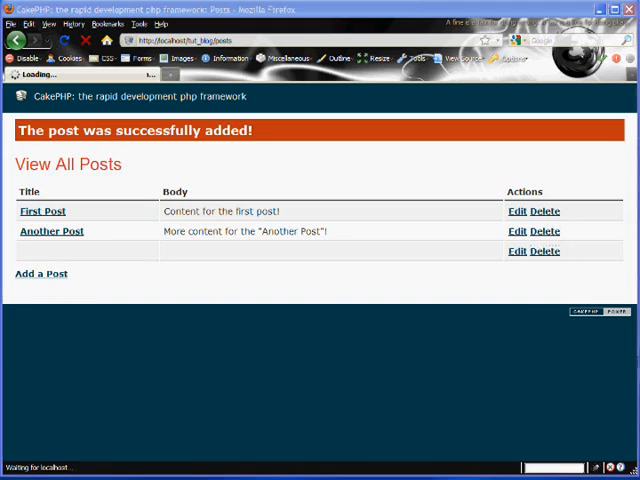
left_click(544, 252)
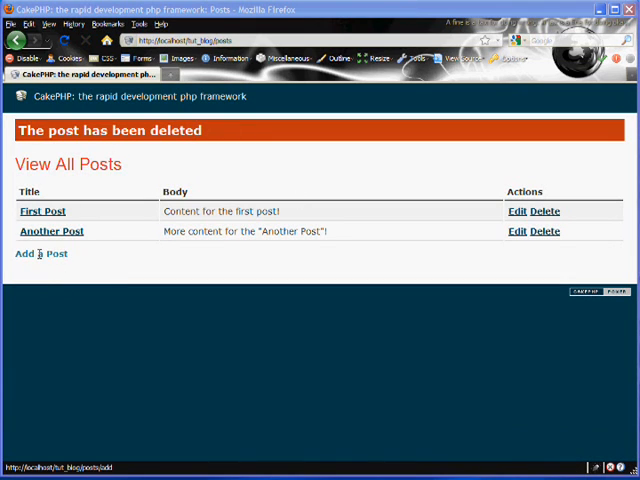
left_click(40, 252)
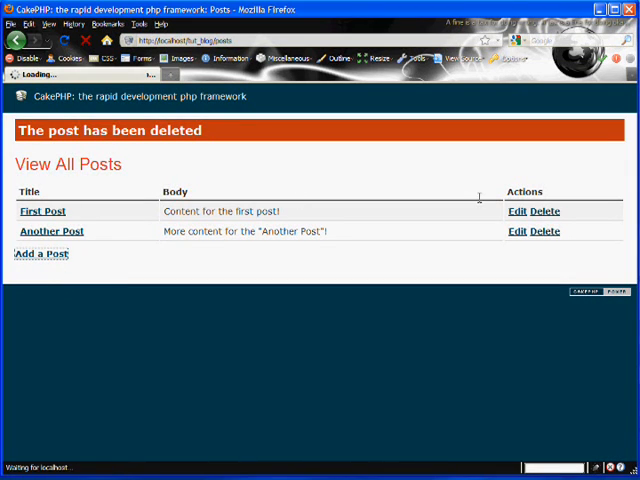
left_click(42, 252)
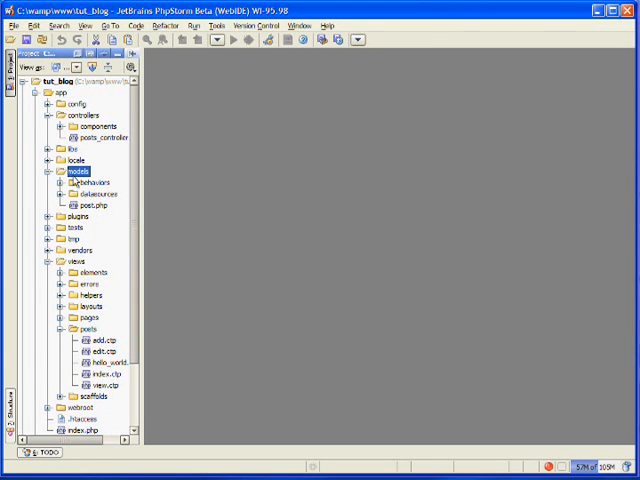
In app/models/post.php add var $validate = array() beneath var $name
double_click(90, 204)
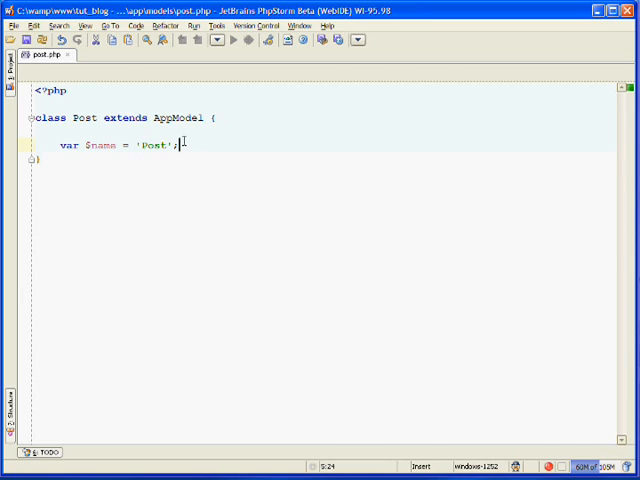
type("v")
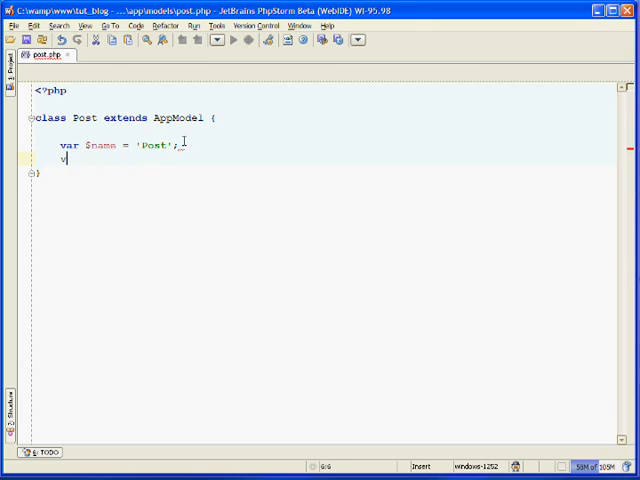
type("ar $val")
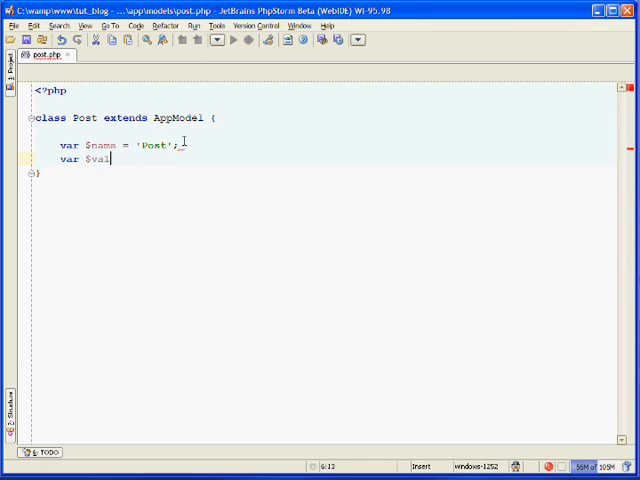
type("idate = a")
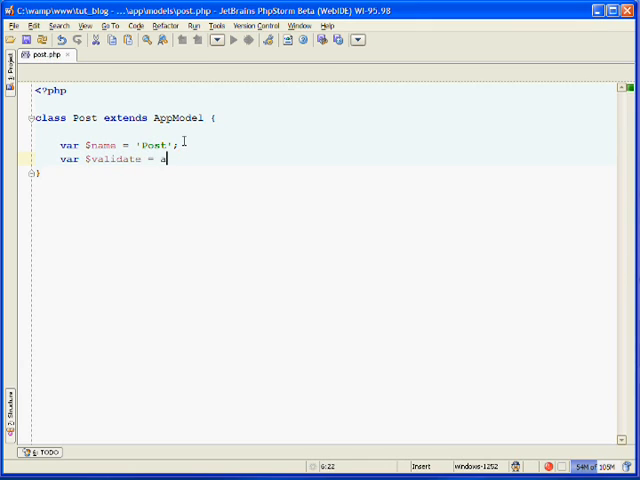
type("rray(")
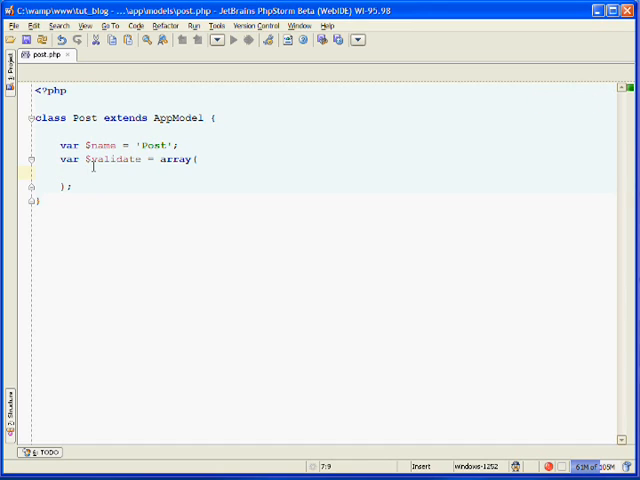
Add a 'title' entry with an empty 'title_must_not_be_blank' rule array
type("'title'")
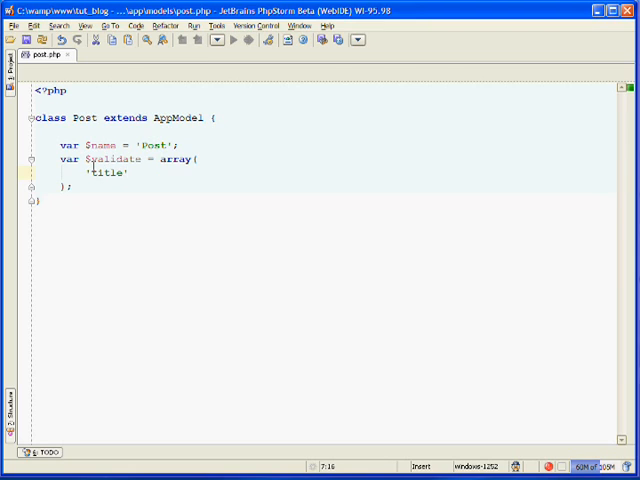
type("=>array(")
type("'bod")
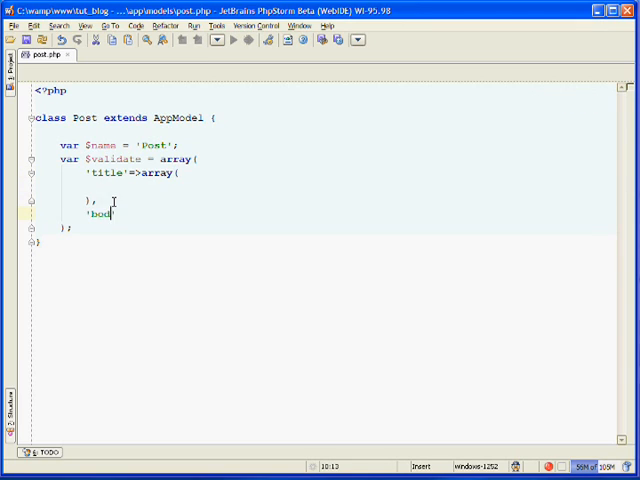
type("'=>array(")
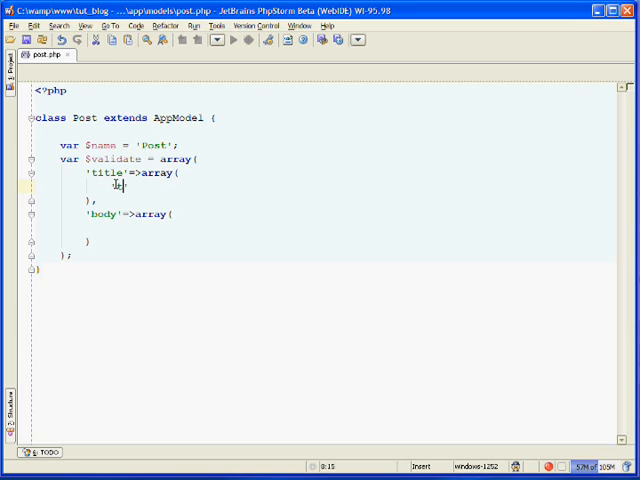
type("title_must_not")
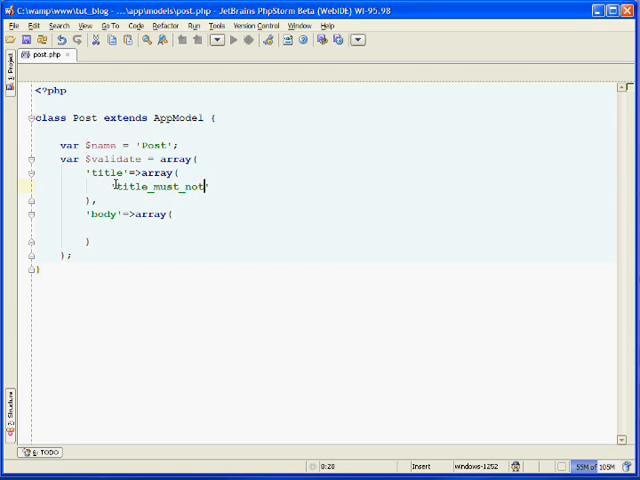
type("be")
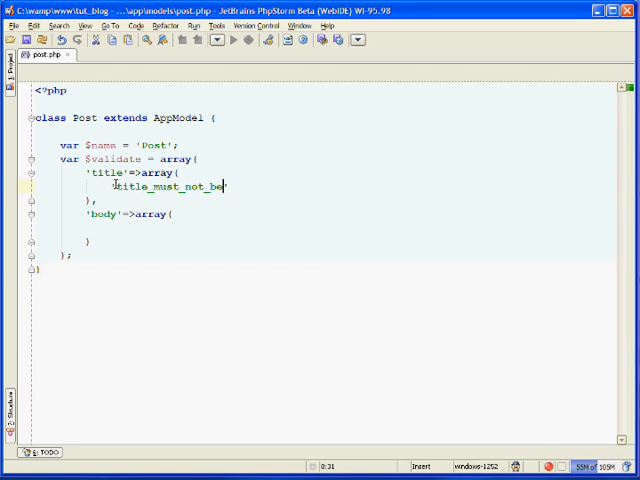
type("blank")
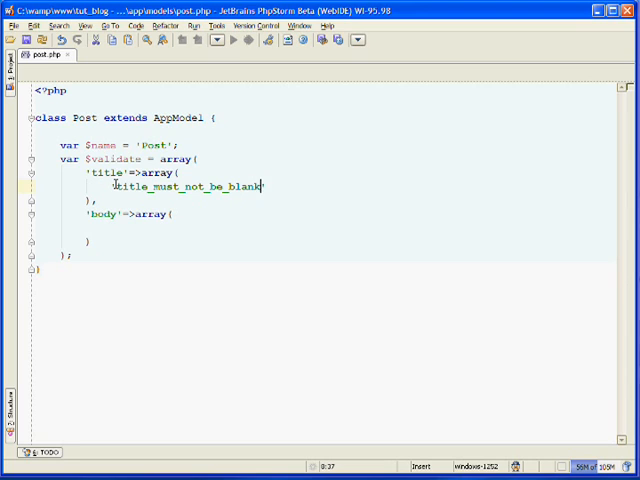
type("=>arrya")
type("'title_")
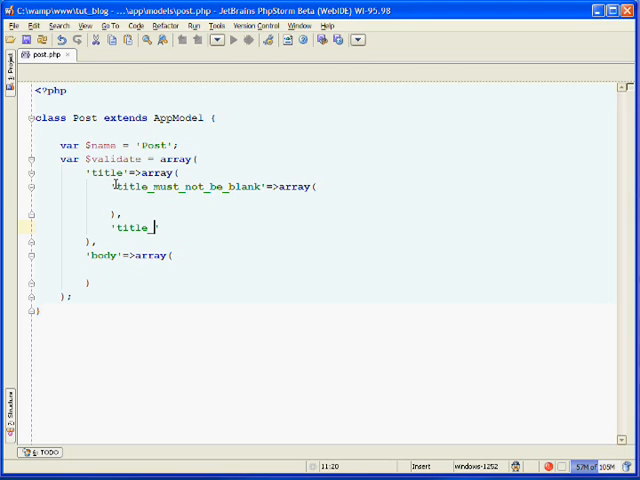
Add empty 'title_must_be_unique' and 'body_must_not_be_blank' rule arrays
type("must_be")
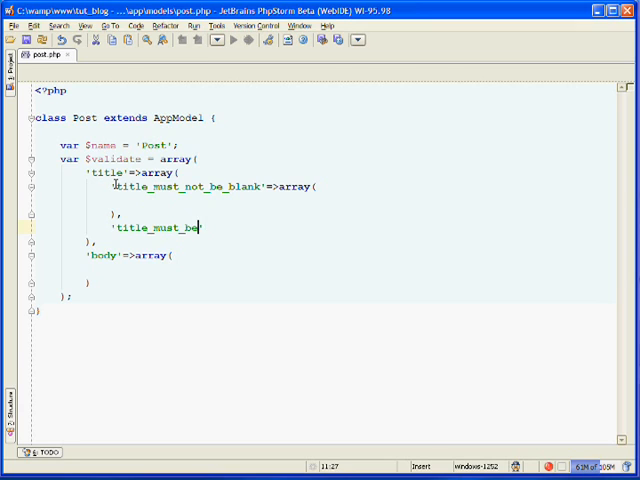
type("_unique'")
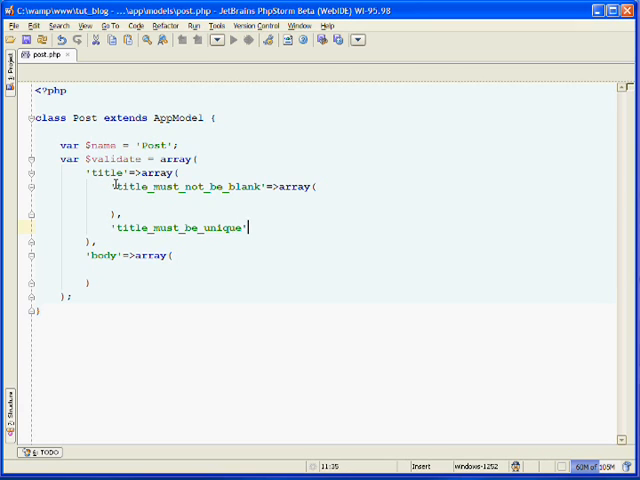
type("=>array")
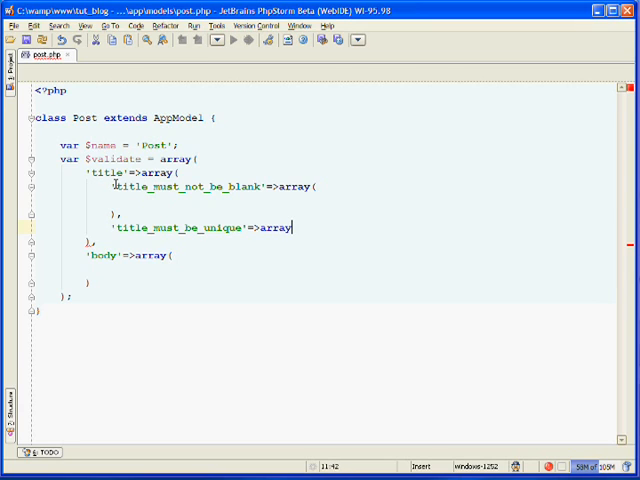
key("Return")
type("'ti")
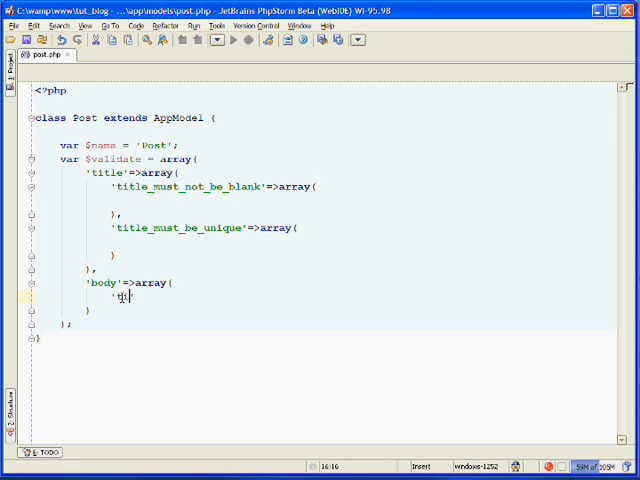
type("body_must_")
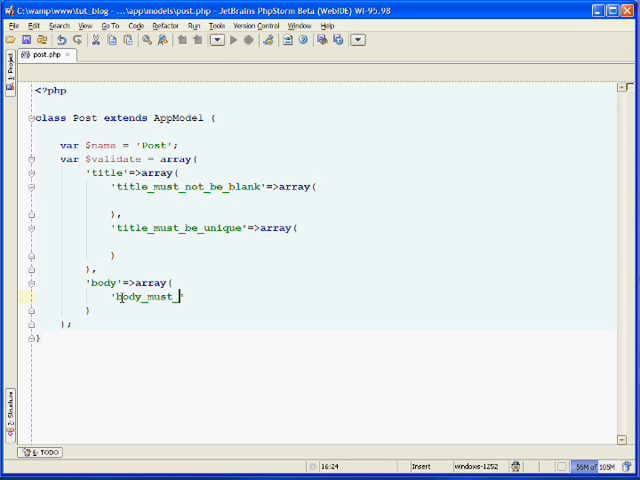
type("not_be_b")
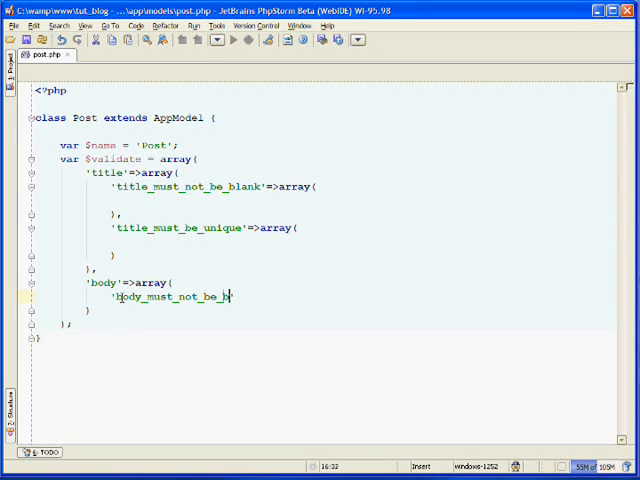
type("lank'=>")
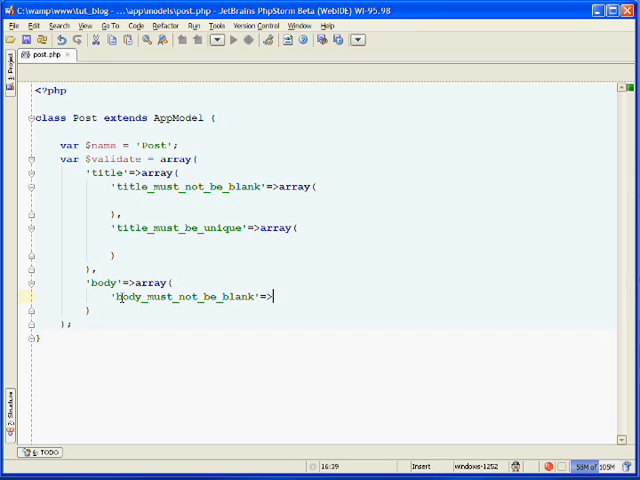
type("array(")
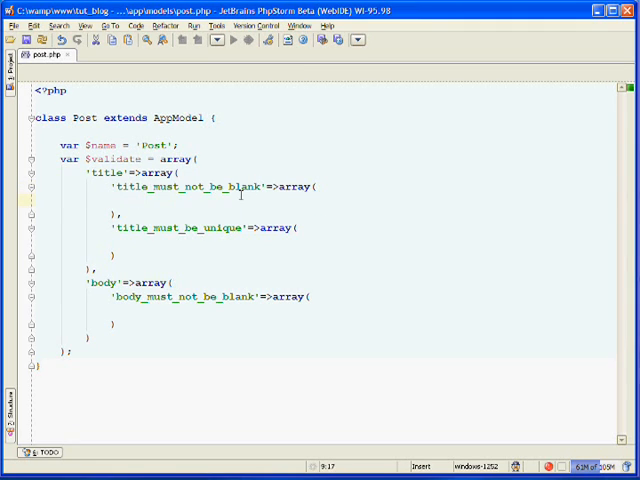
Fill the not-blank title rule with 'rule'=>'notEmpty' and message 'This post is missing a title!'
type("'rule'=>''")
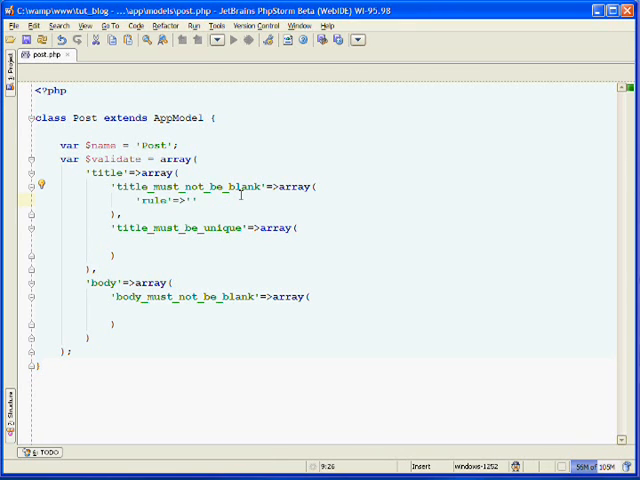
type("notEmpty")
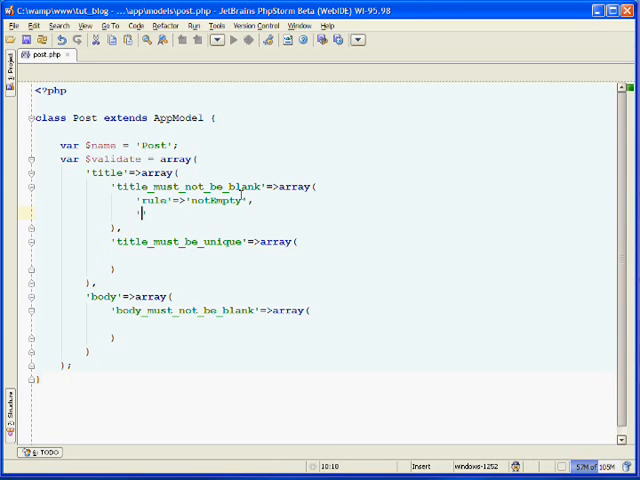
type("'message'=>''")
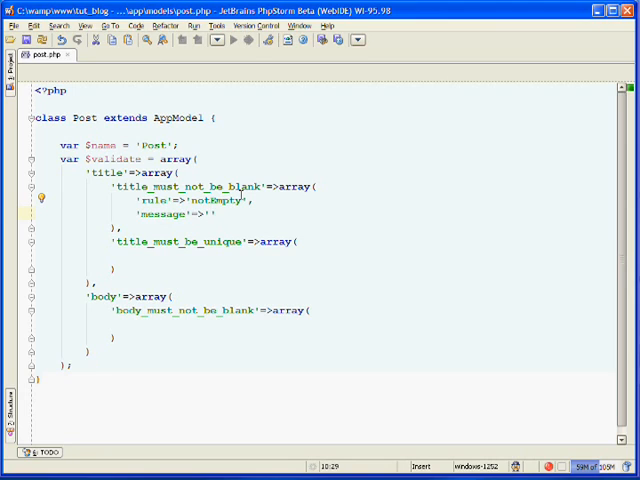
type("The post must have a")
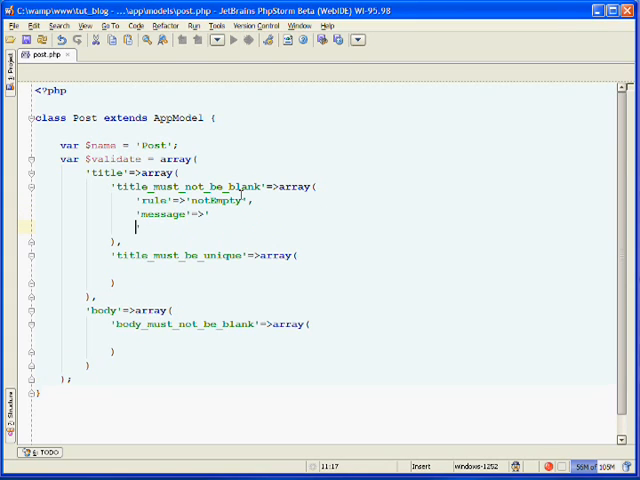
type("This post is missing a title!")
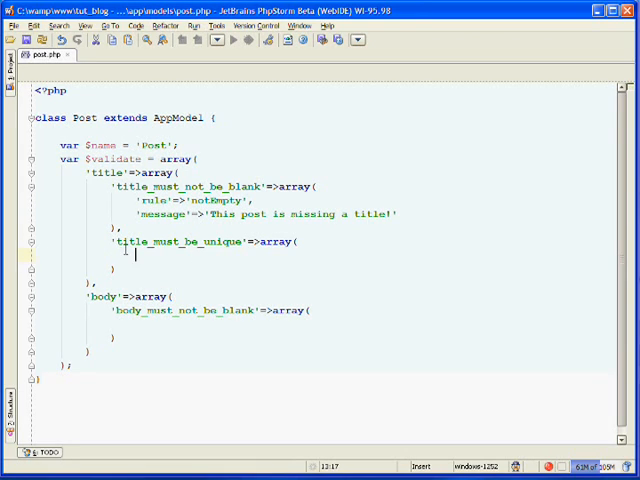
Fill the unique-title rule with 'rule'=>'isUnique' and message 'A post with this title already exists!'
type("'rule'=>")
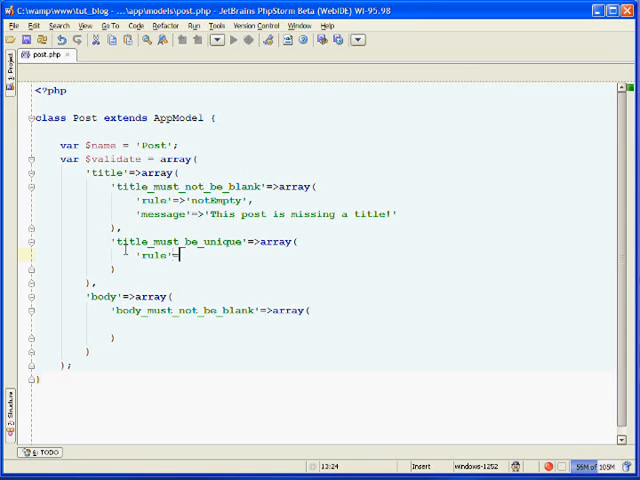
type("''")
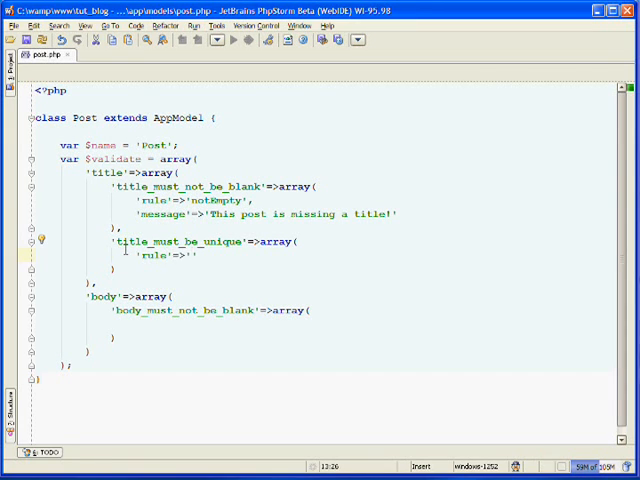
type("isUnqi")
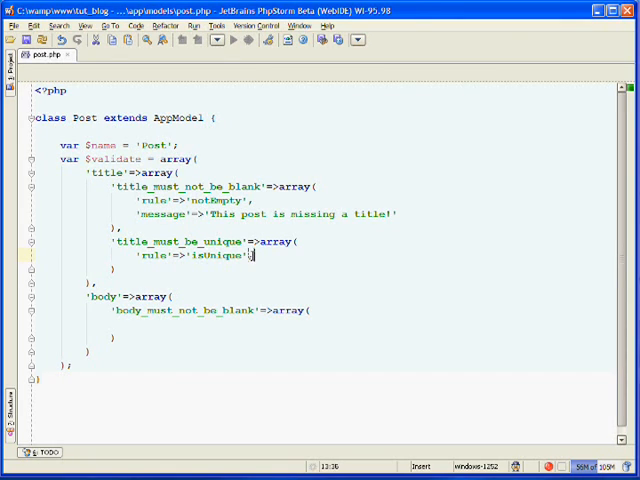
type("'messa")
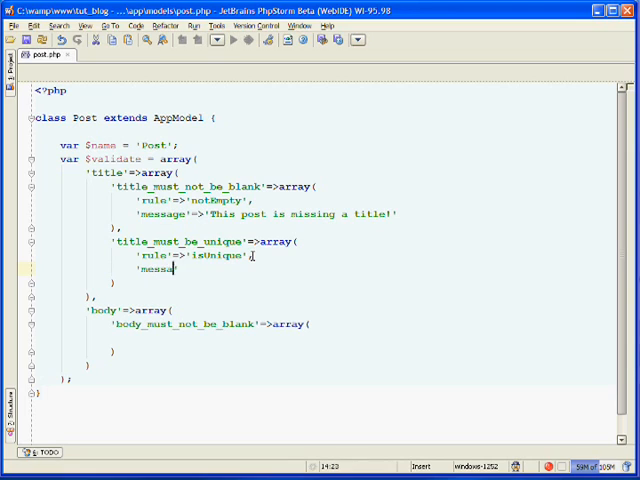
type("'message'=>'")
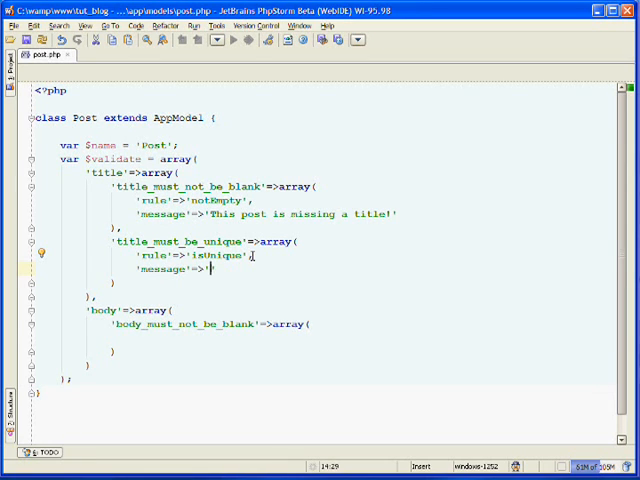
type("A post with this title alread")
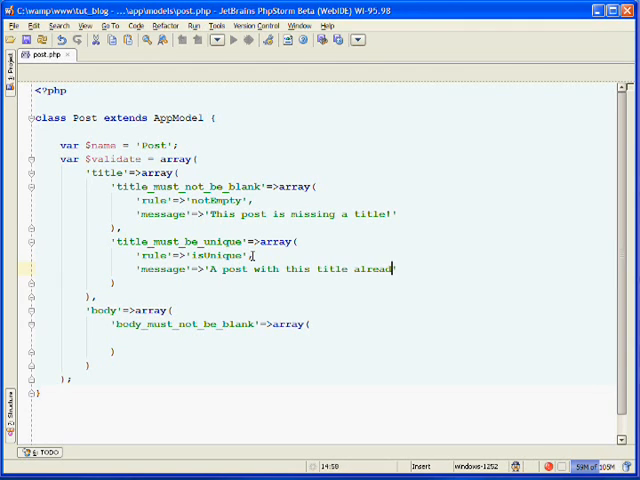
type("exists!")
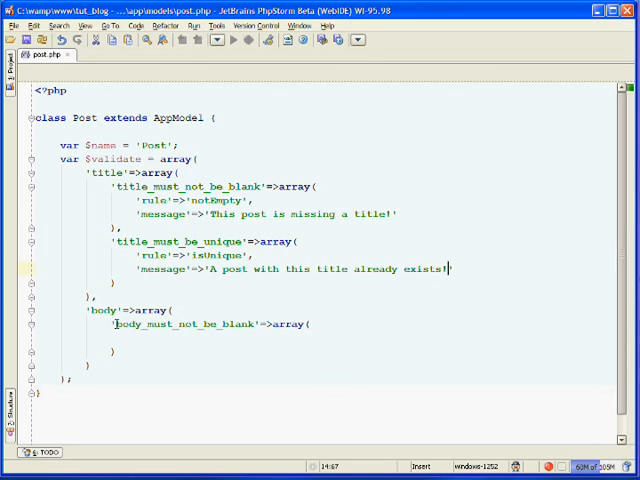
Fill 'body_must_not_be_blank' with 'rule'=>'notEmpty' and message 'This post is missing its body!'
double_click(180, 324)
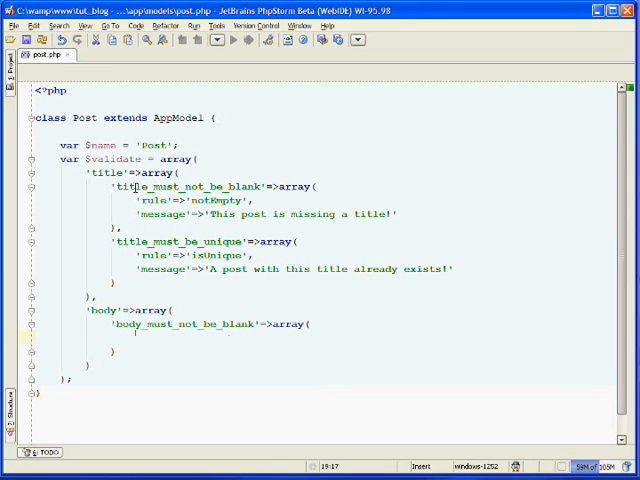
double_click(190, 186)
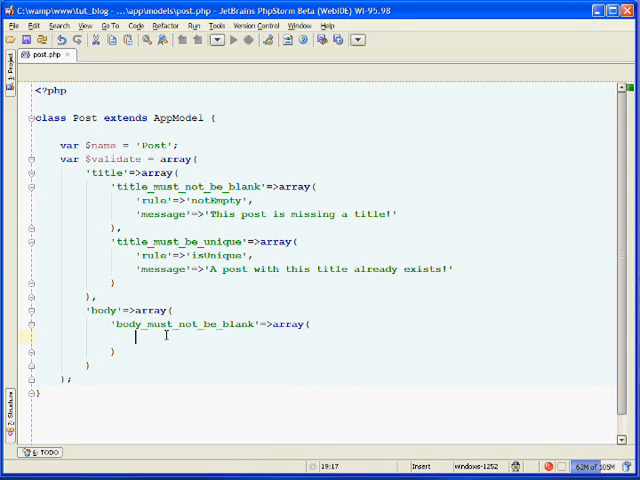
type("'rule'=>'notEmpty',")
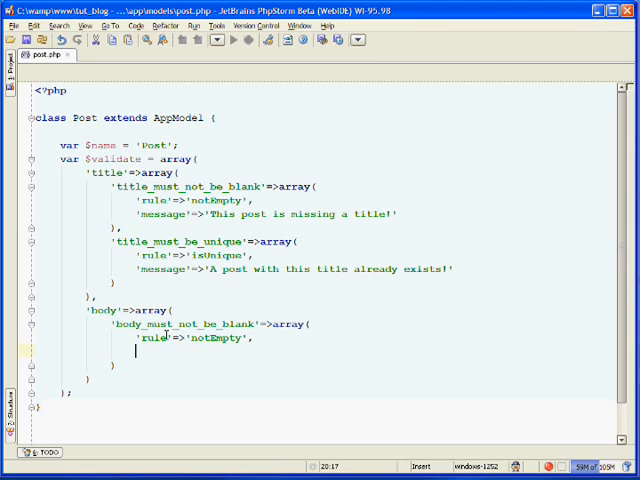
type("'mesa")
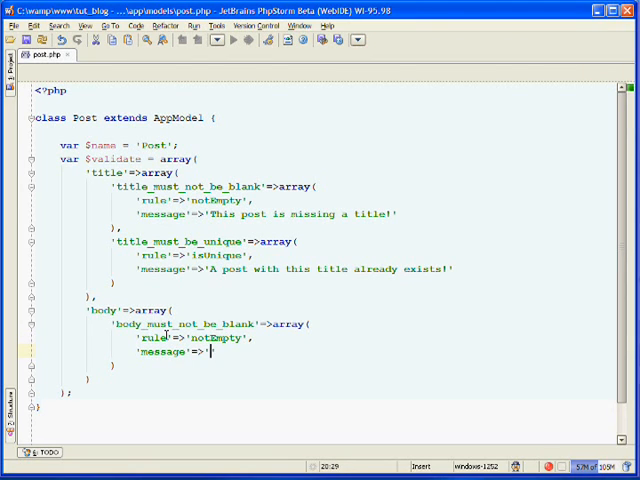
type("This post i")
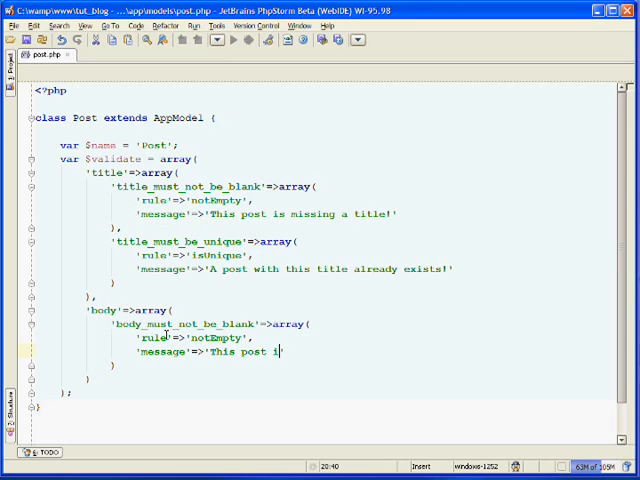
type("s missing its")
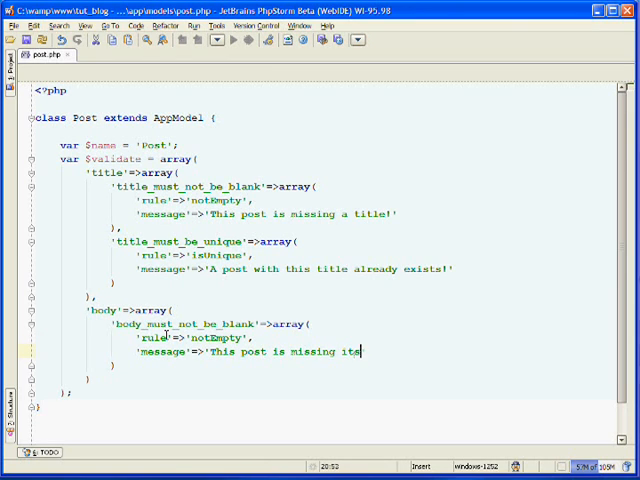
type("body!")
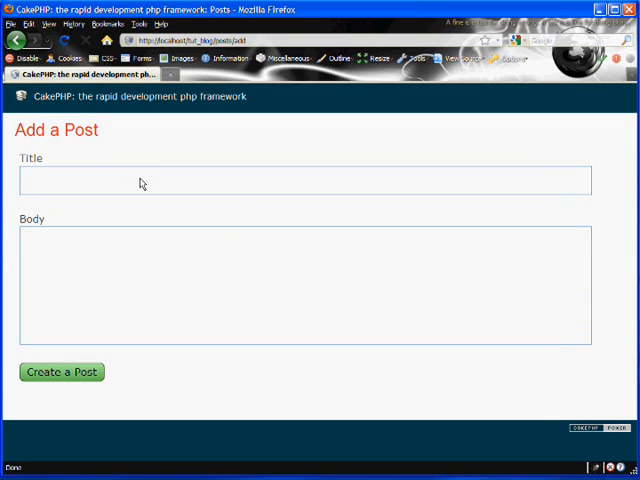
mouse_move(64, 40)
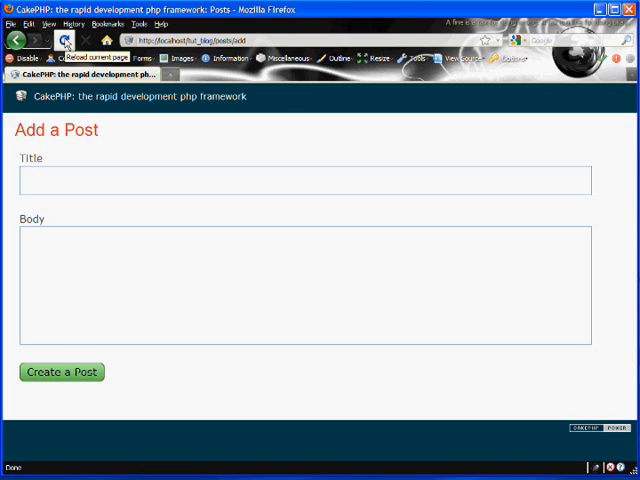
Reload the Add a Post page so Title and Body show required asterisks
left_click(64, 40)
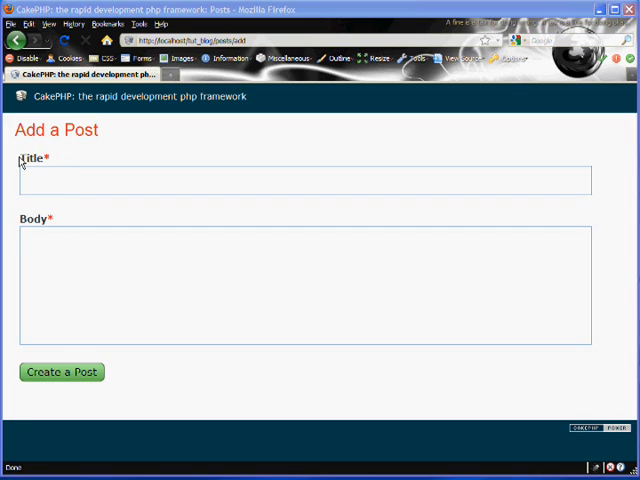
mouse_move(24, 226)
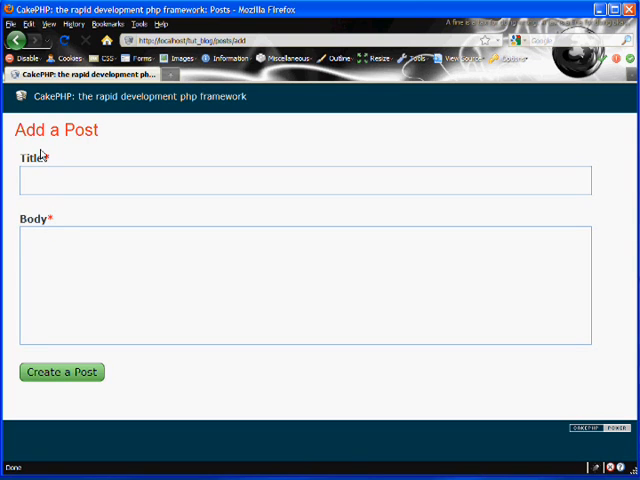
mouse_move(52, 224)
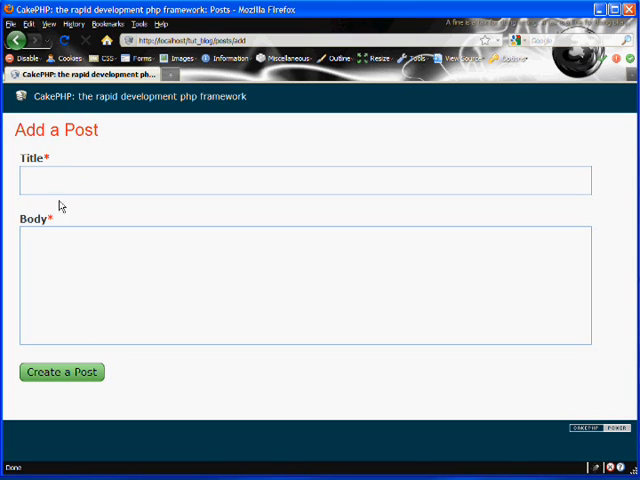
mouse_move(70, 320)
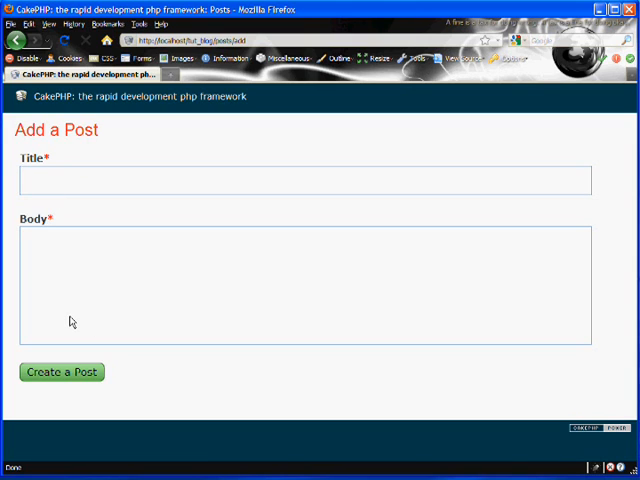
mouse_move(62, 132)
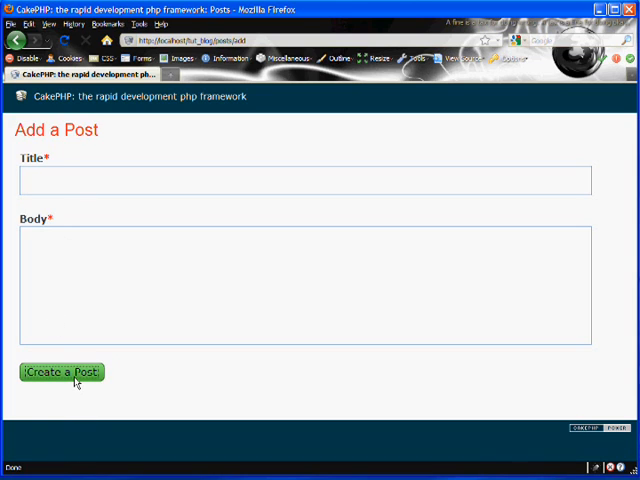
Submit the Add a Post form with both fields empty to trigger the validation errors
left_click(60, 372)
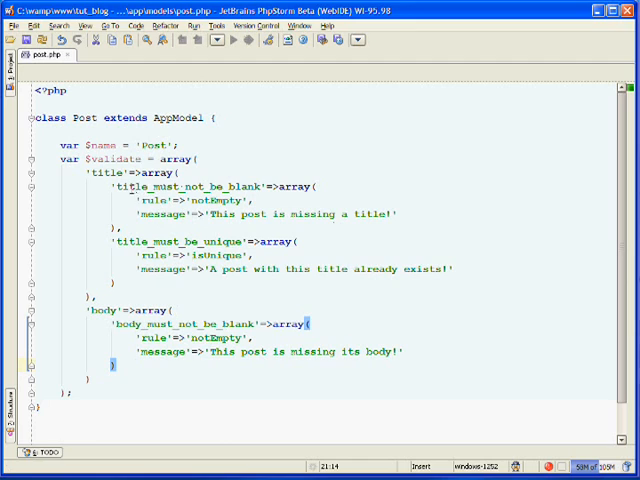
mouse_move(212, 324)
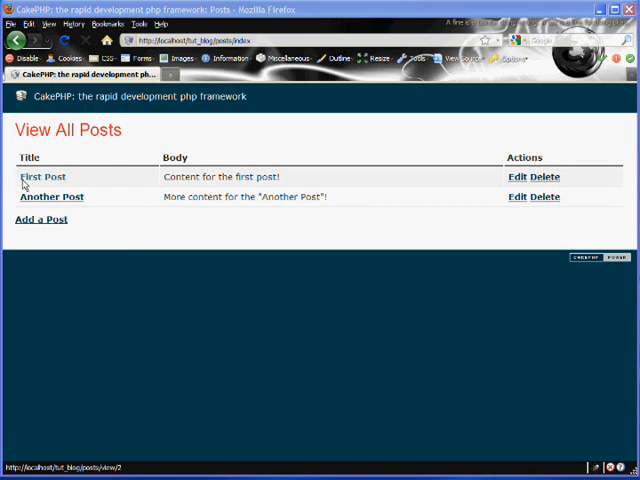
mouse_move(108, 222)
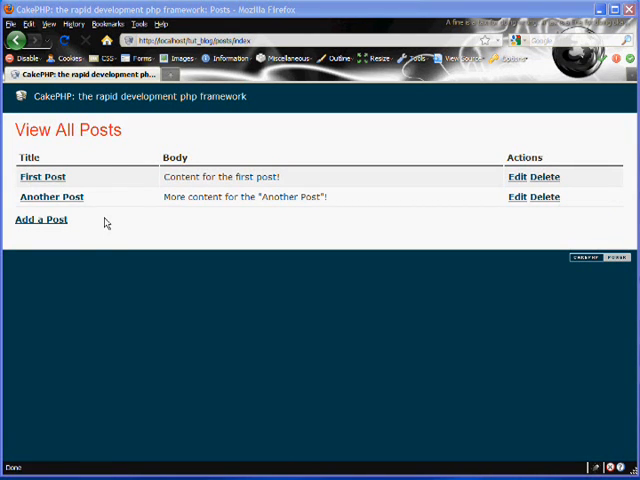
mouse_move(40, 224)
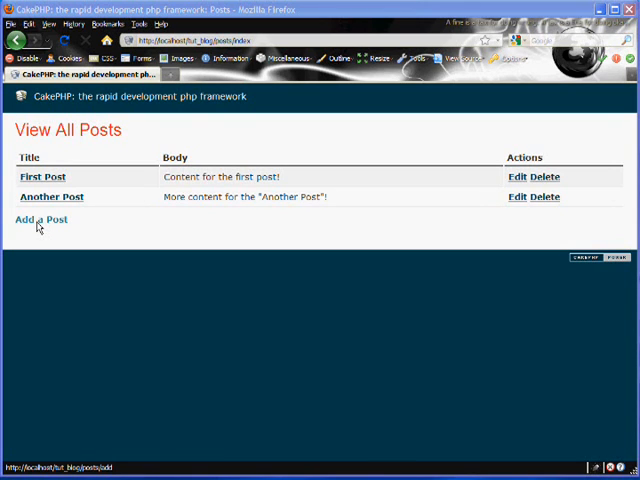
Create a post titled 'First Post' with body 'This is content for this post'
left_click(40, 220)
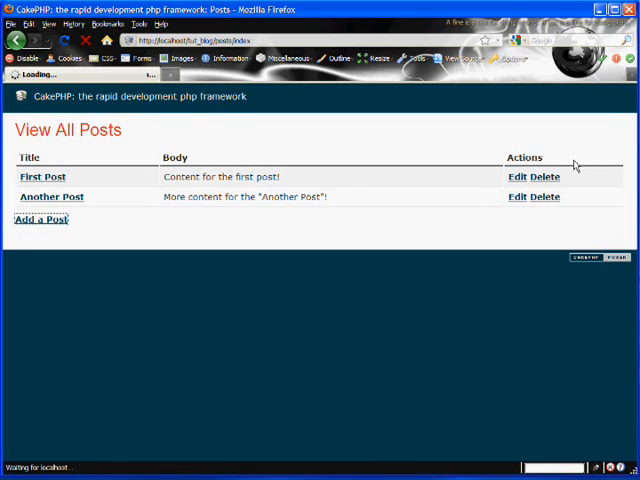
left_click(38, 220)
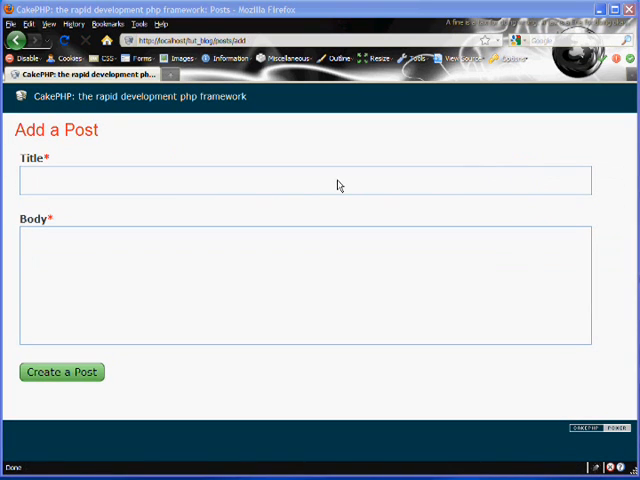
type("First")
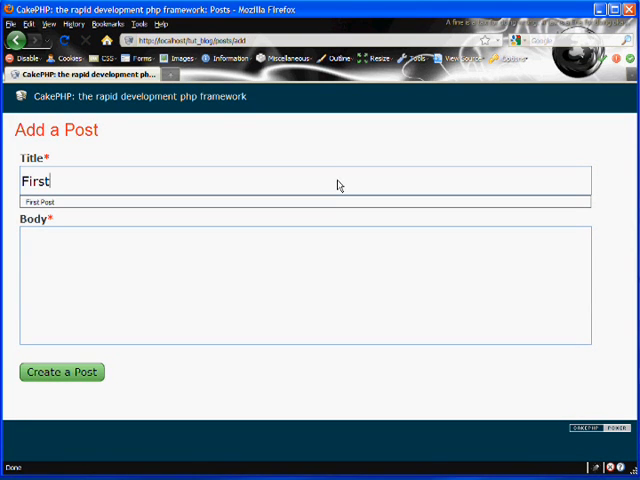
type("This is conte")
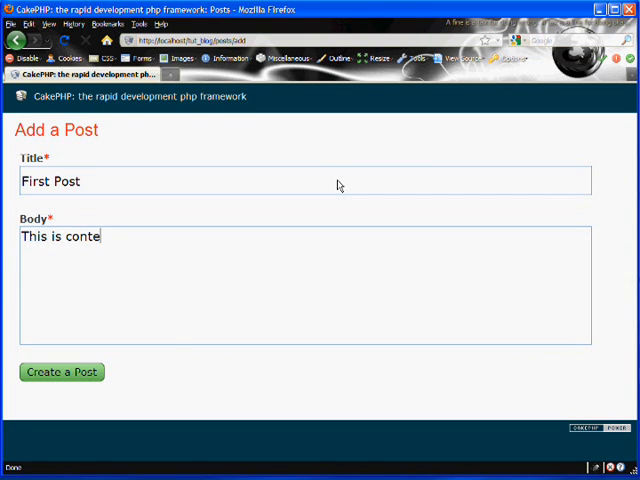
type("nt for this post")
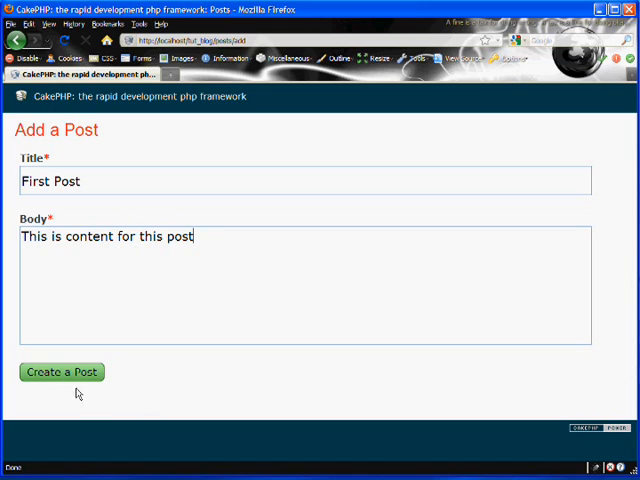
left_click(60, 372)
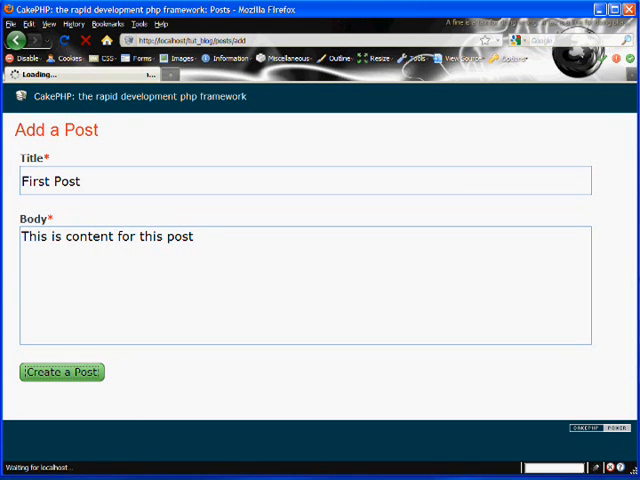
Replace the rejected duplicate title with 'Original Title' and resubmit the post
left_click(60, 372)
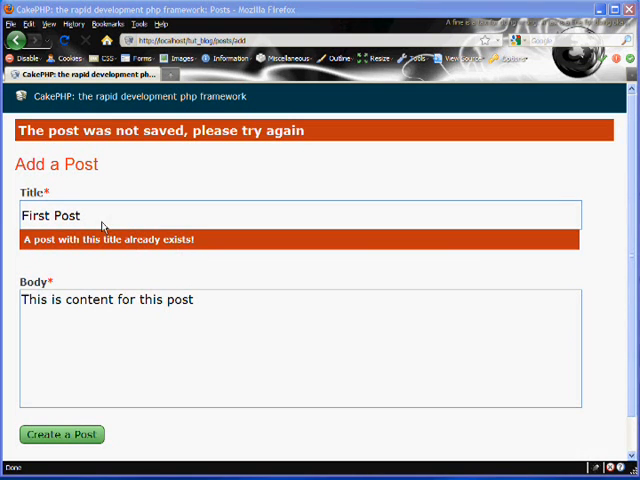
double_click(50, 216)
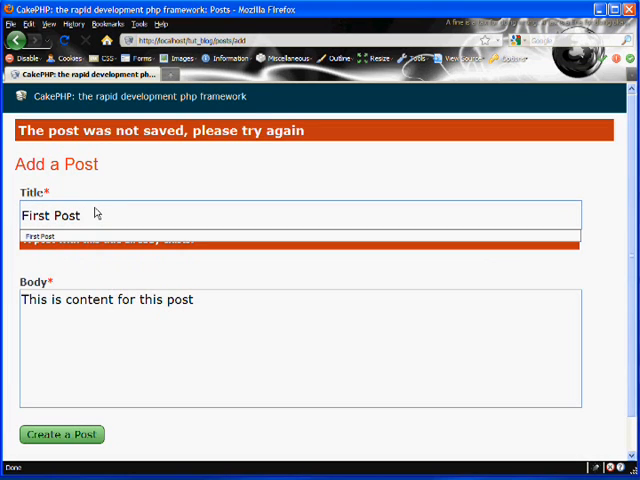
left_click(78, 216)
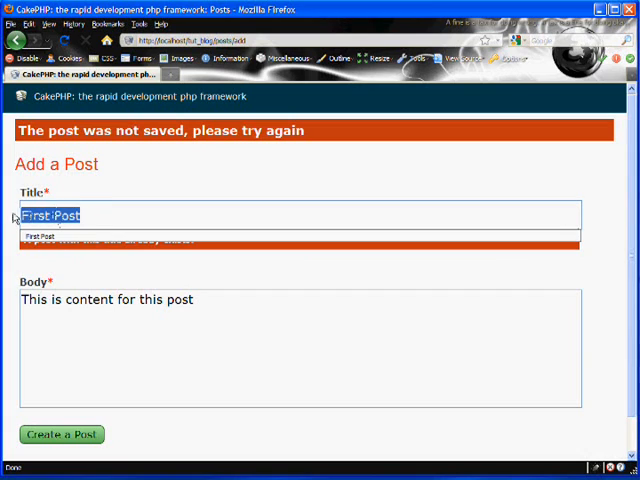
type("Original Title")
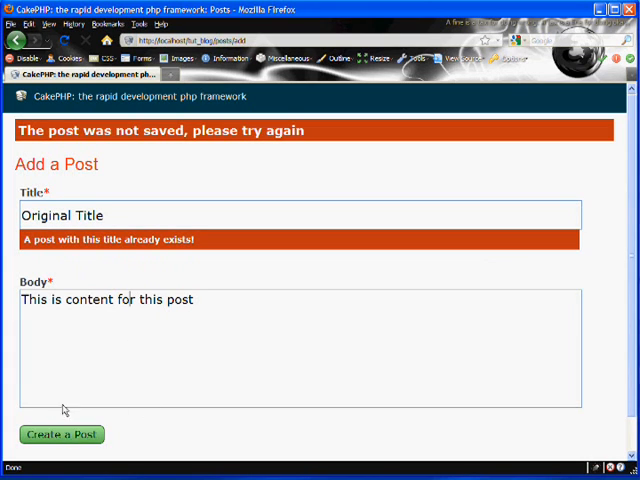
left_click(62, 434)
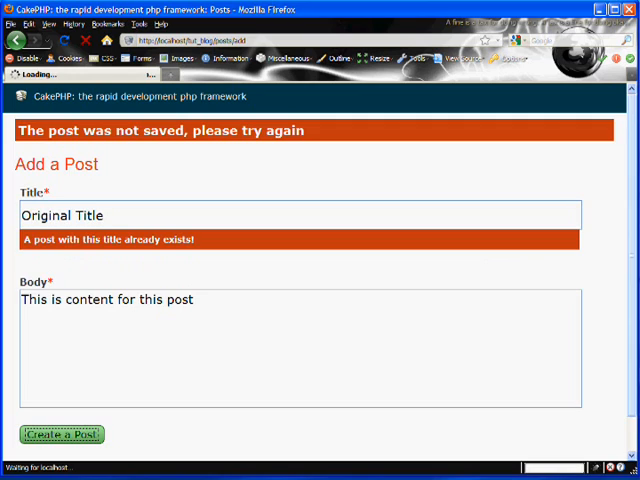
left_click(62, 434)
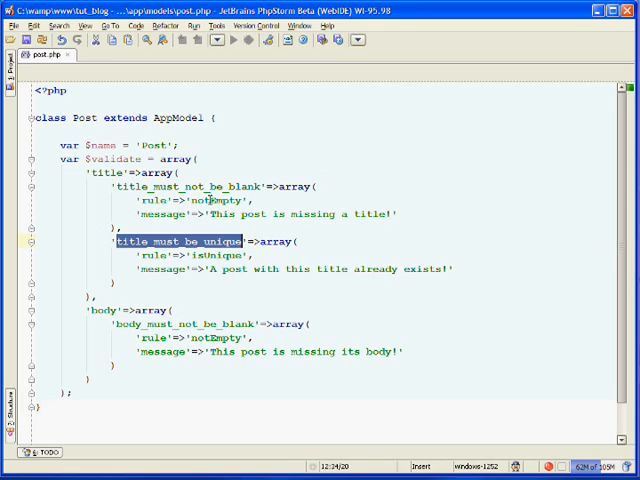
double_click(224, 200)
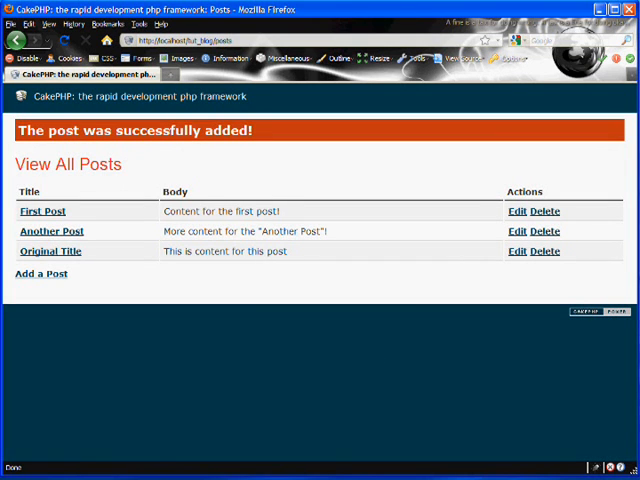
mouse_move(420, 312)
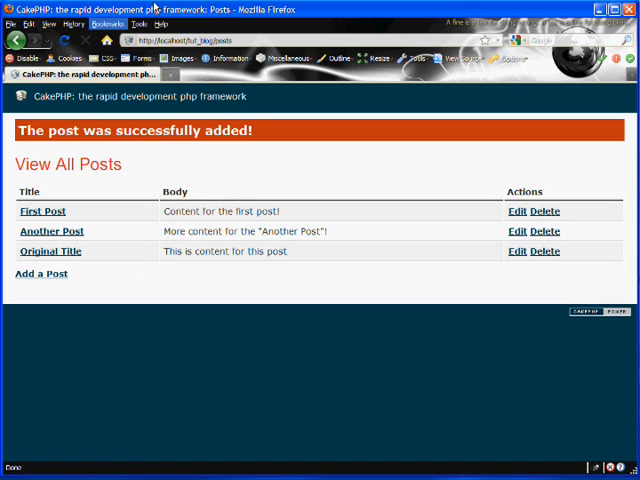
mouse_move(294, 164)
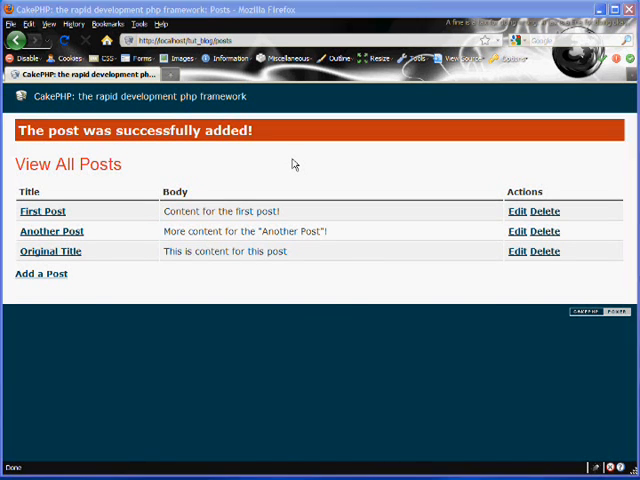